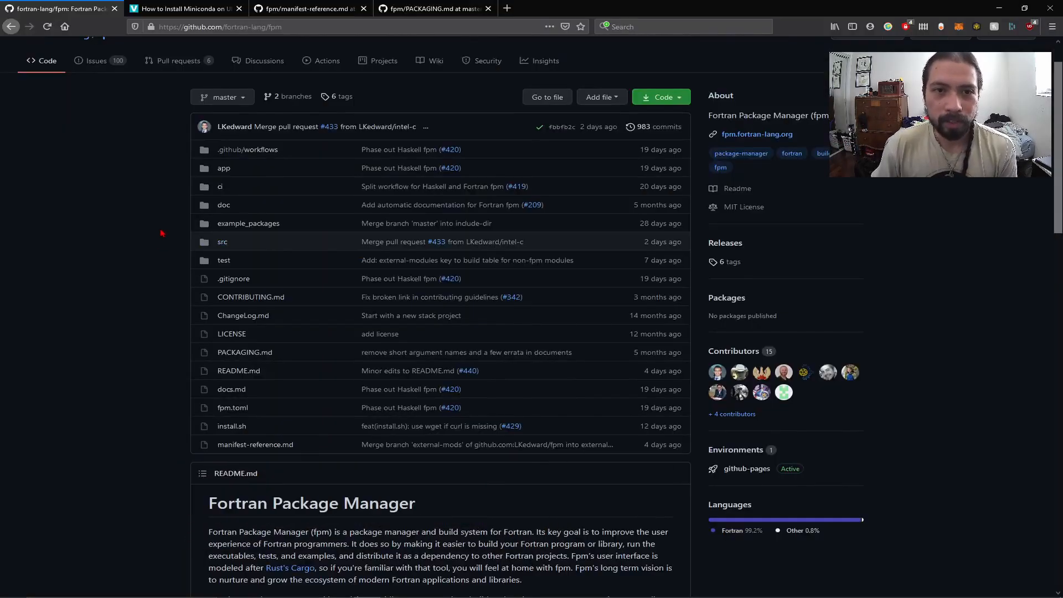
Scroll the fpm README to 'Creating a new project', then switch to the Miniconda install tutorial.
{"action": "scroll", "scroll_direction": "down", "scroll_amount": 3}
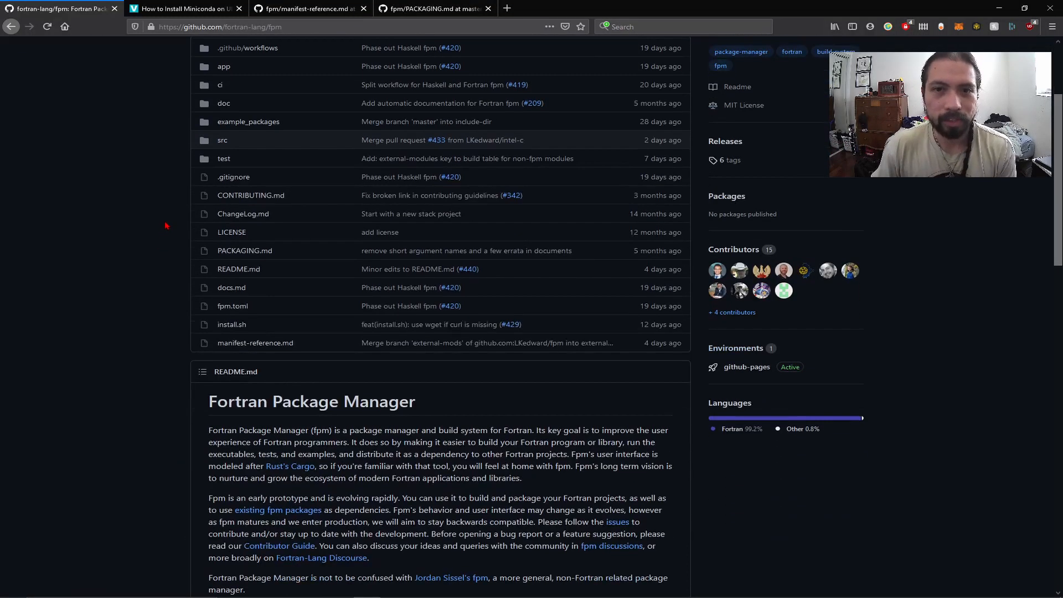
{"action": "scroll", "scroll_direction": "down", "scroll_amount": 3}
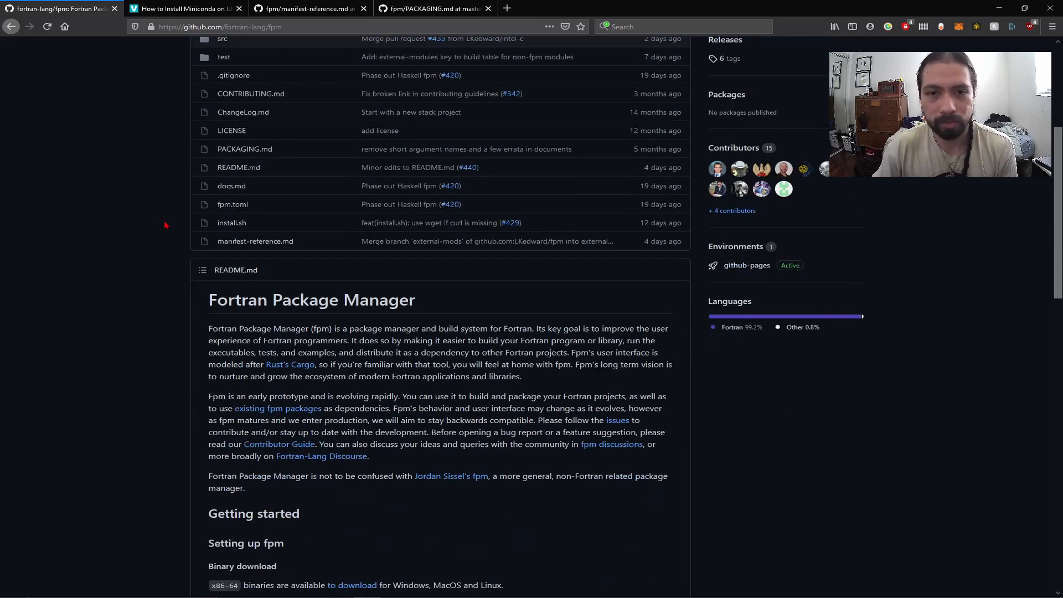
{"action": "scroll", "scroll_direction": "down", "scroll_amount": 3}
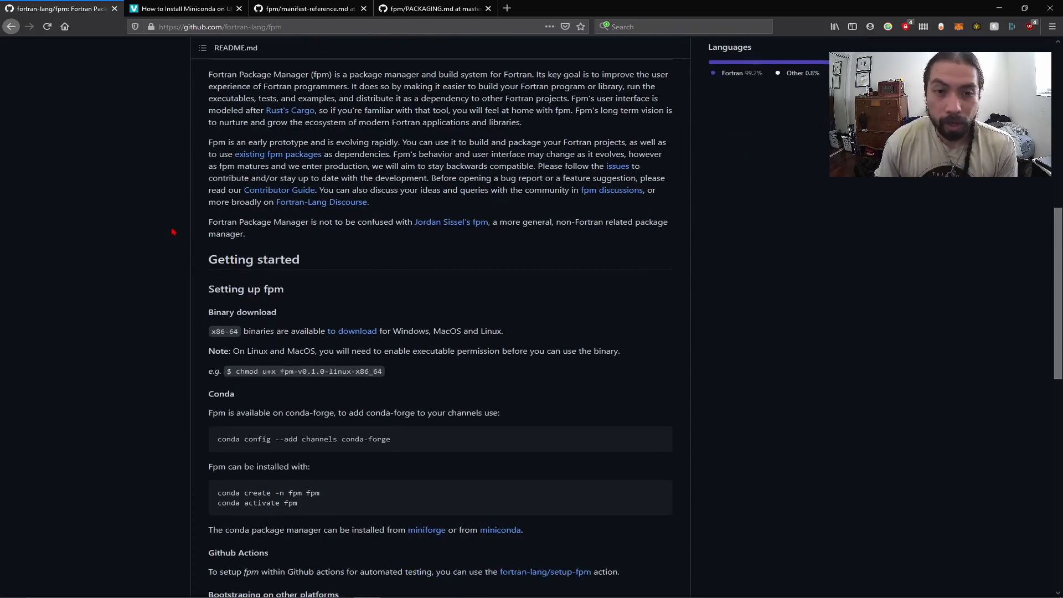
{"action": "scroll", "scroll_direction": "down", "scroll_amount": 3}
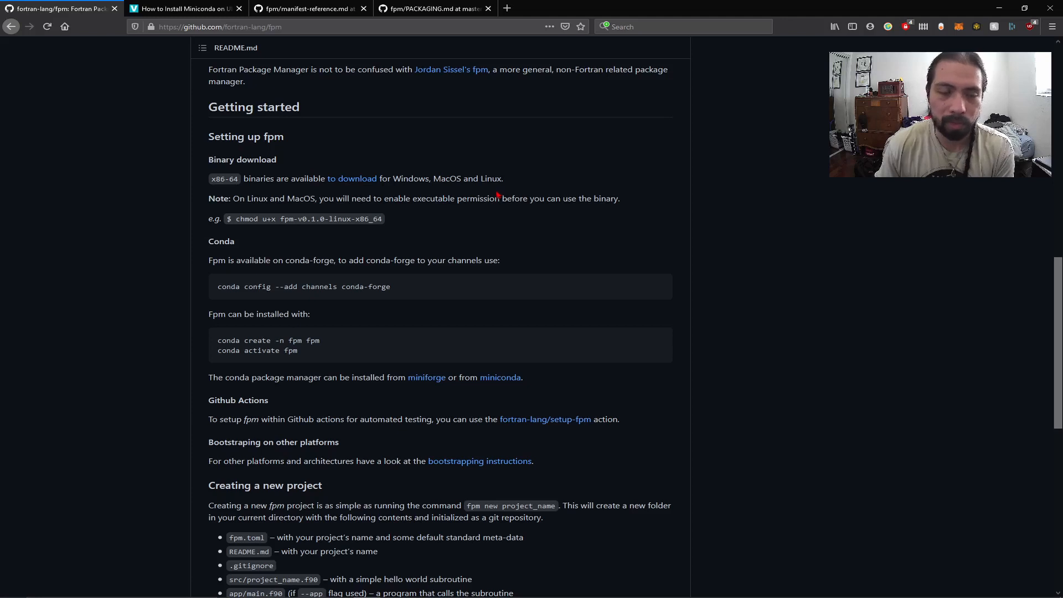
{"action": "scroll", "scroll_direction": "down", "scroll_amount": 3}
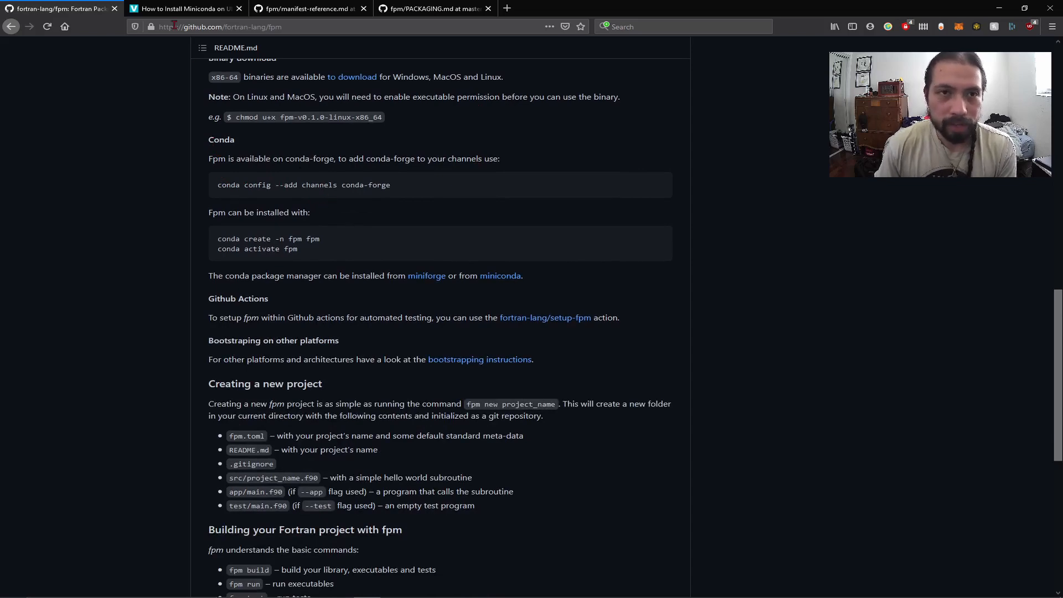
{"action": "left_click", "coordinate": [182, 9]}
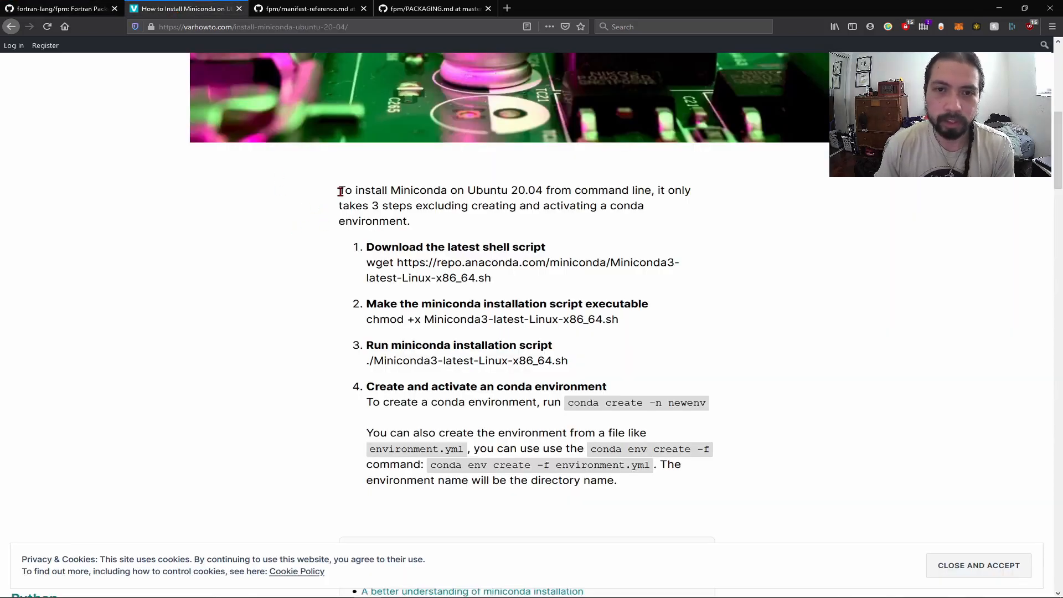
Select the tutorial's step 4 conda environment text, then return to the fpm README tab.
{"action": "scroll", "scroll_direction": "down", "scroll_amount": 3}
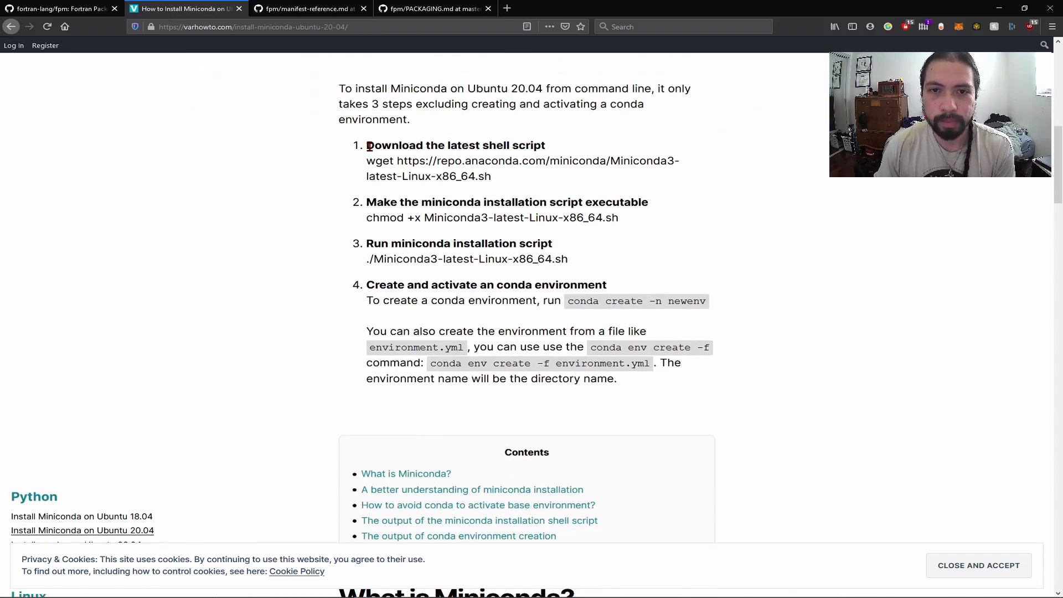
{"action": "left_click_drag", "start_coordinate": [367, 145], "coordinate": [567, 259]}
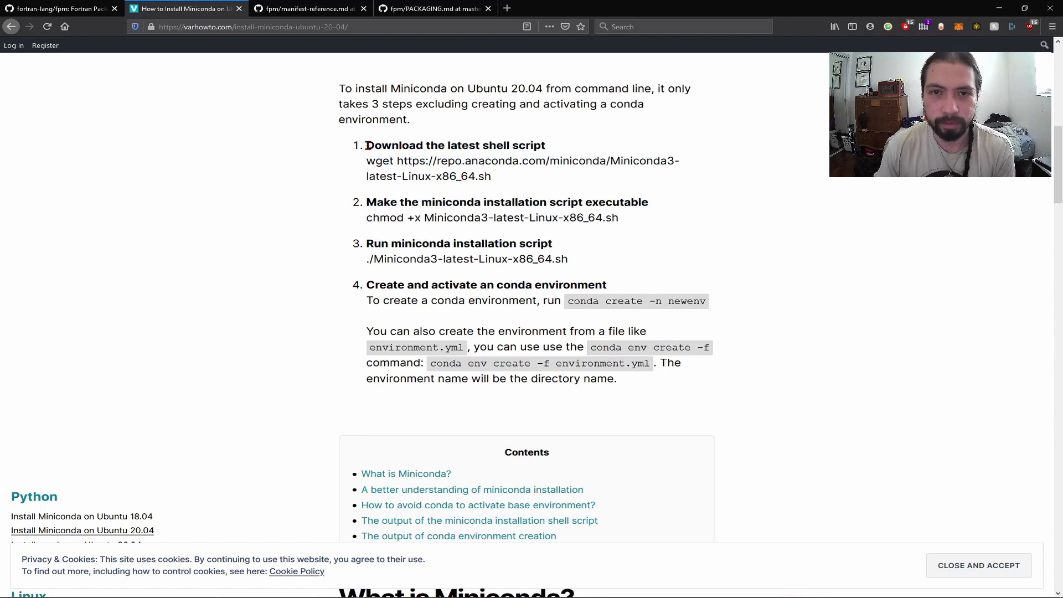
{"action": "double_click", "coordinate": [378, 218]}
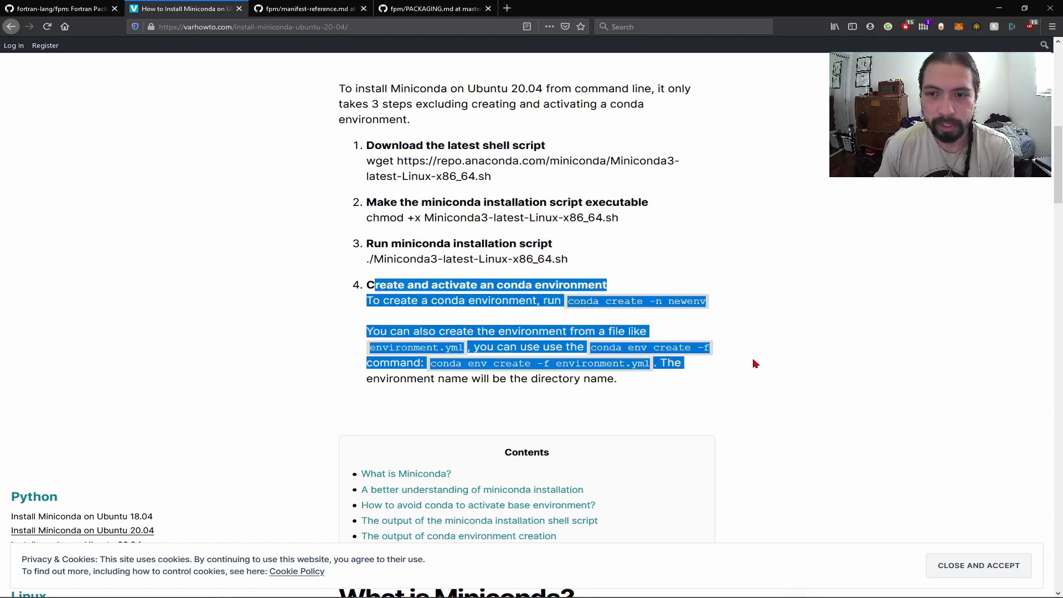
{"action": "left_click", "coordinate": [389, 285]}
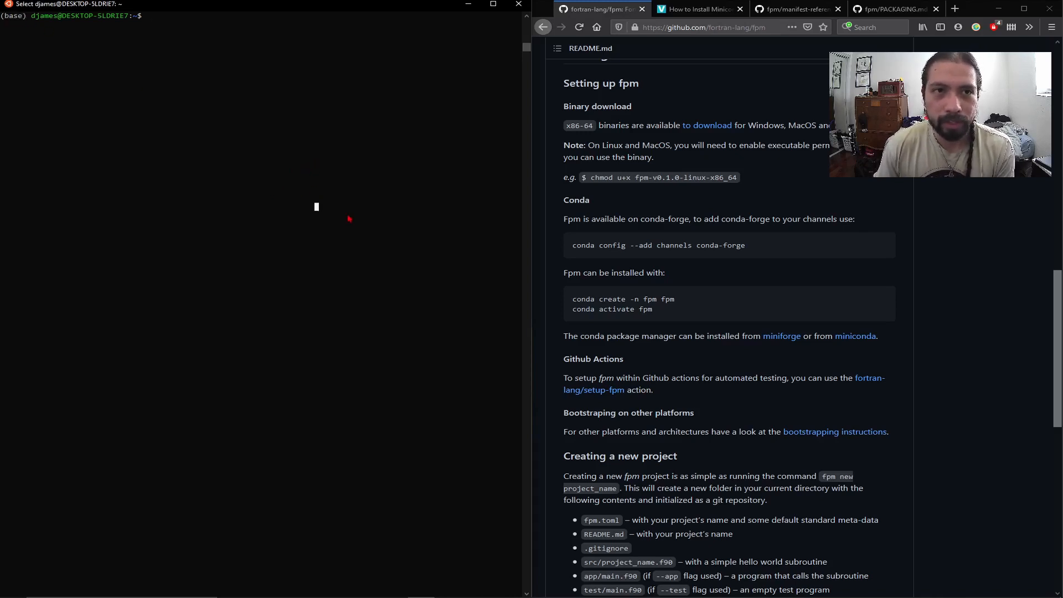
Add the conda-forge channel with 'conda config --add channels conda-forge'.
{"action": "left_click_drag", "start_coordinate": [572, 245], "coordinate": [652, 308]}
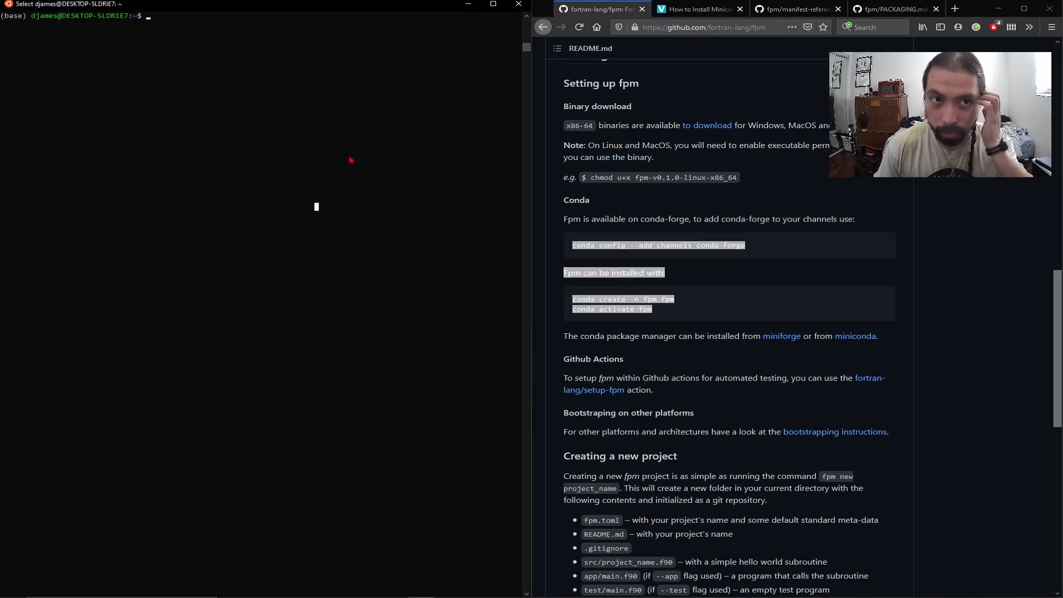
{"action": "type", "text": "conda config --add channels conda-forge"}
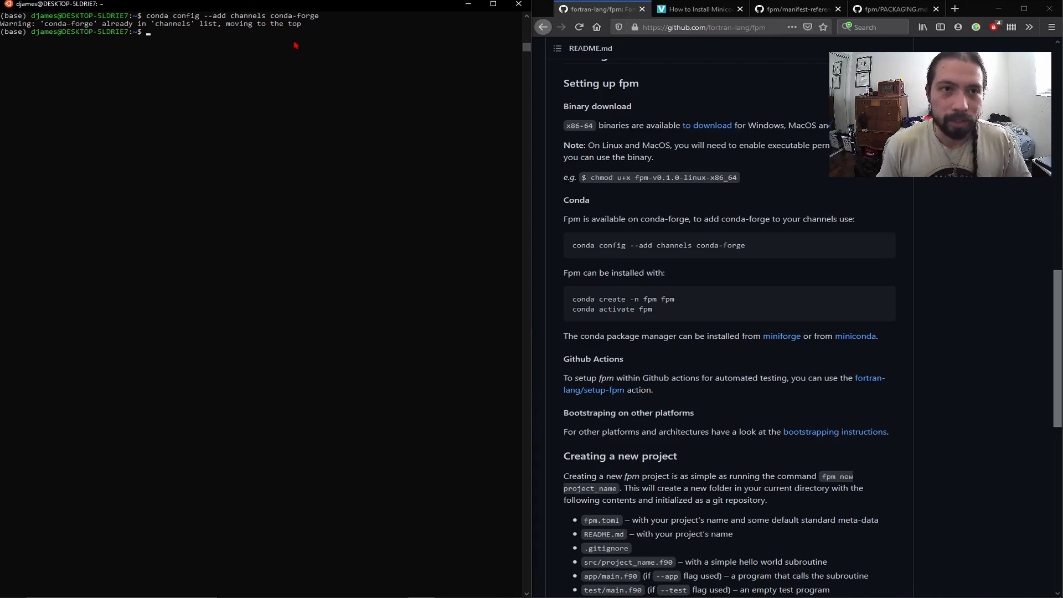
Create a conda environment named fpm with fpm installed via 'conda create -n fpm fpm'.
{"action": "type", "text": "conda create"}
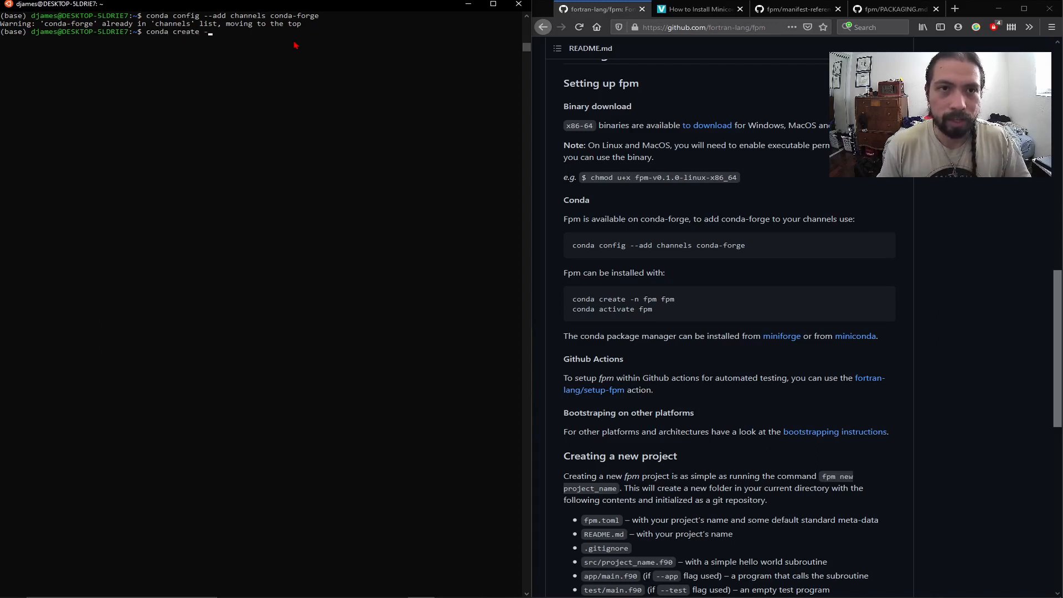
{"action": "type", "text": "-n fpm fpm"}
{"action": "type", "text": "y"}
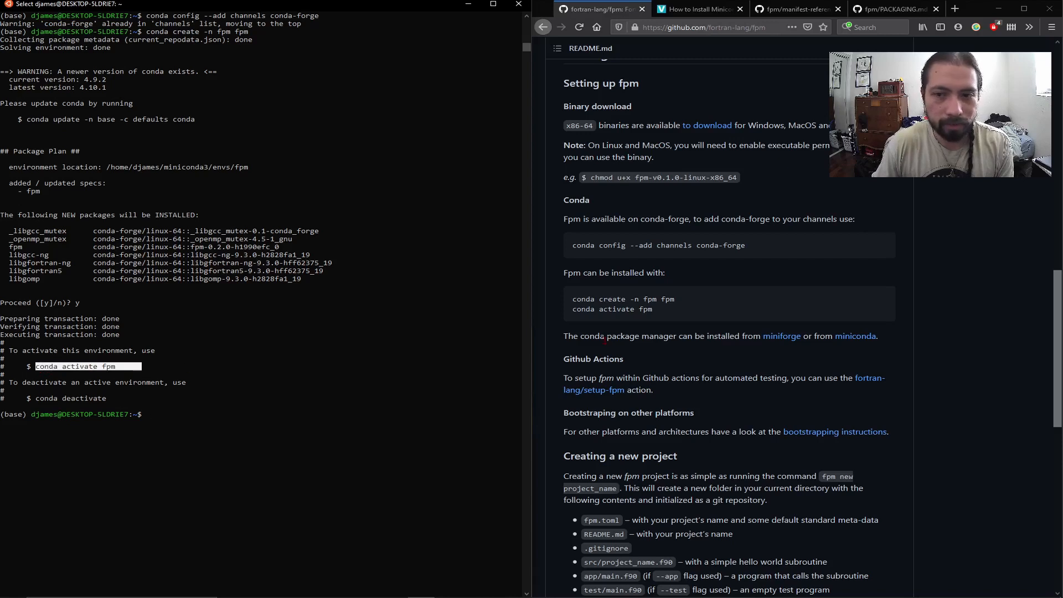
{"action": "double_click", "coordinate": [590, 309]}
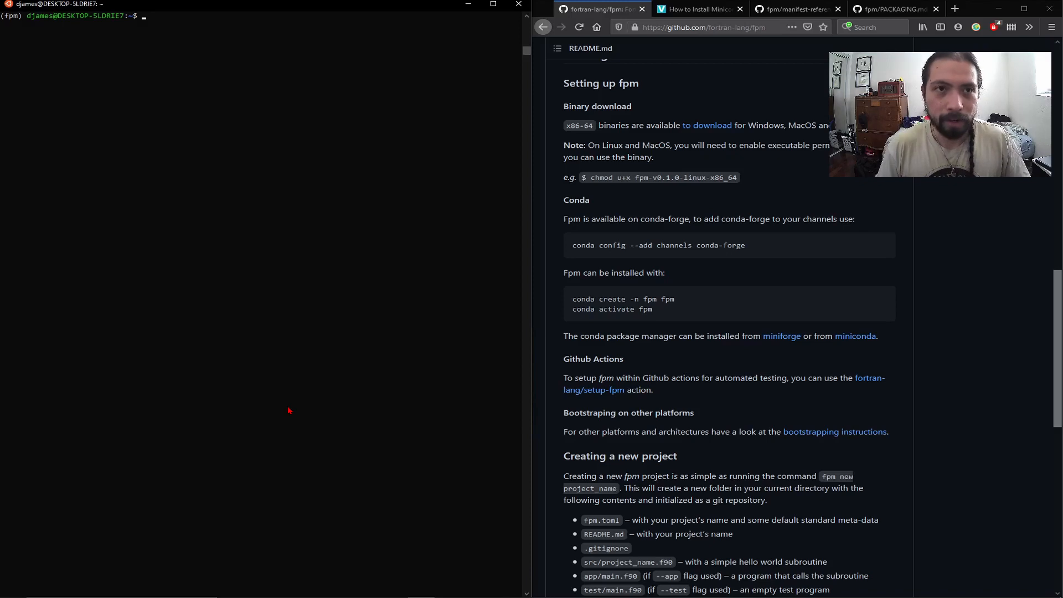
Activate fpm, view its usage help, create project fpm-test with 'fpm new', and list it.
{"action": "type", "text": "fpm"}
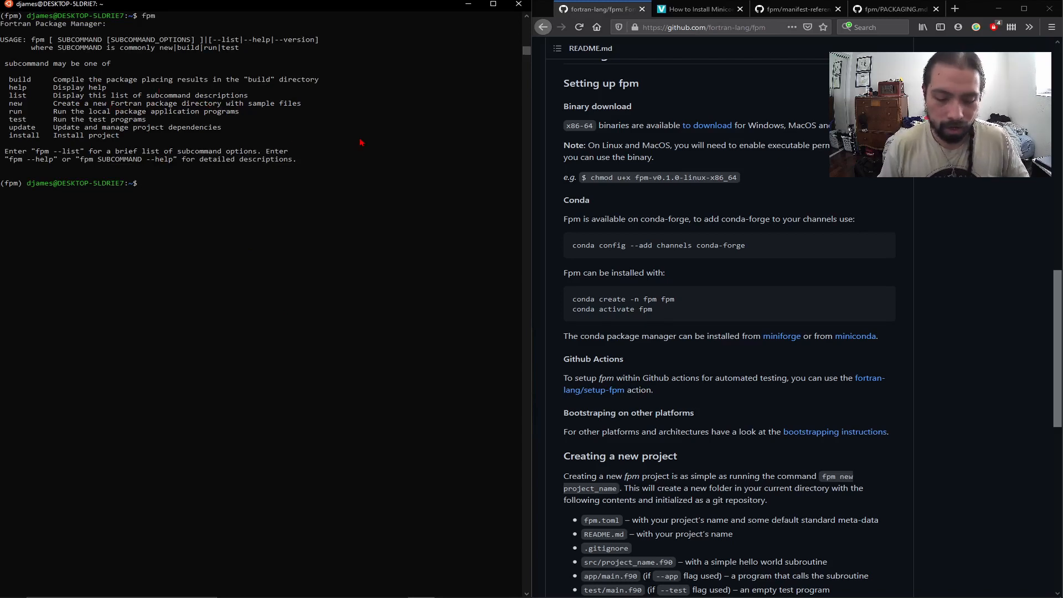
{"action": "type", "text": "fpm"}
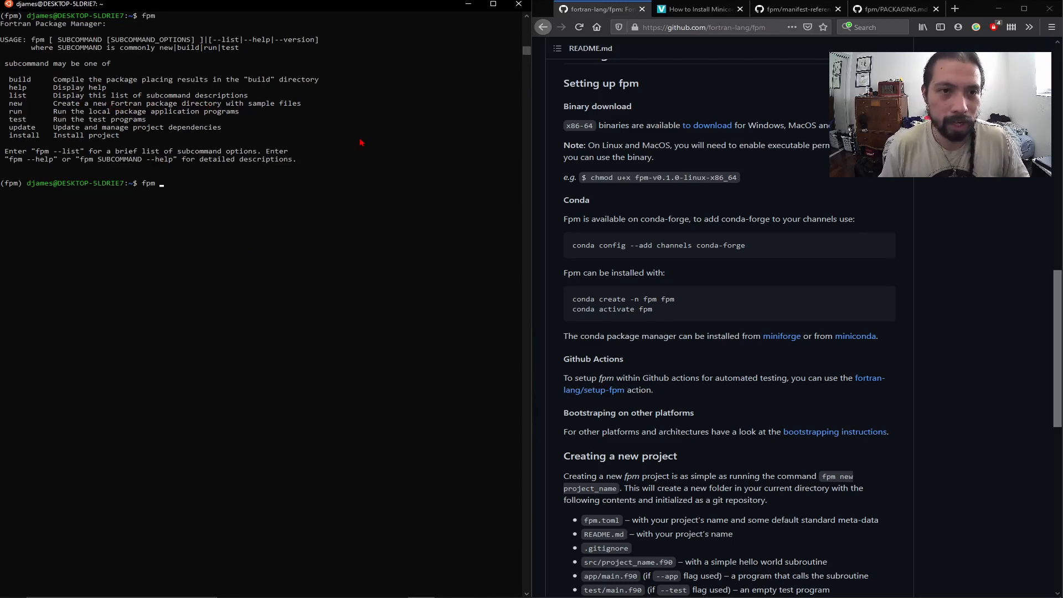
{"action": "type", "text": "new"}
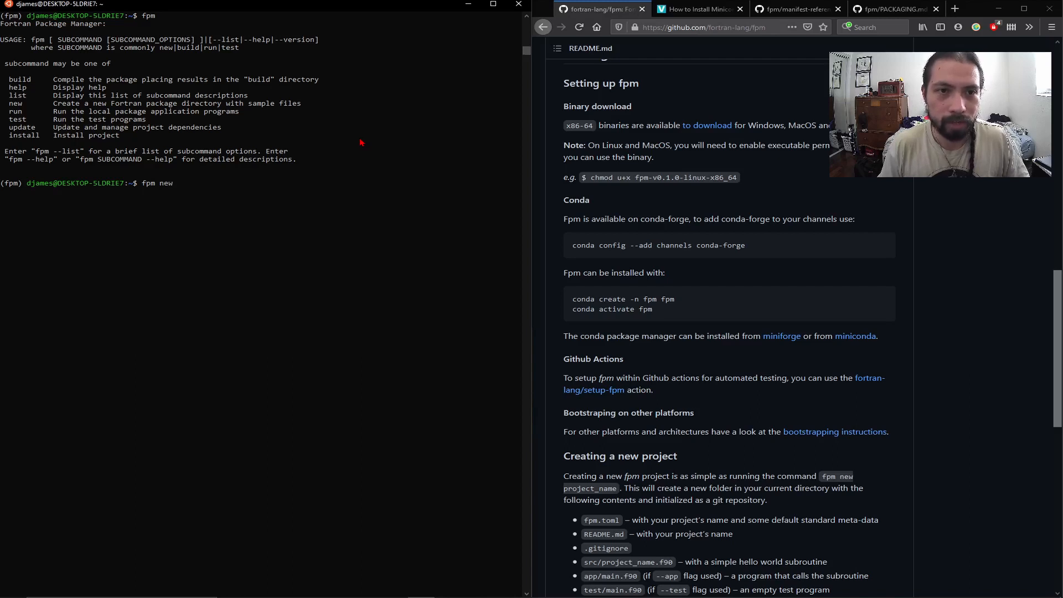
{"action": "type", "text": "fpm-test"}
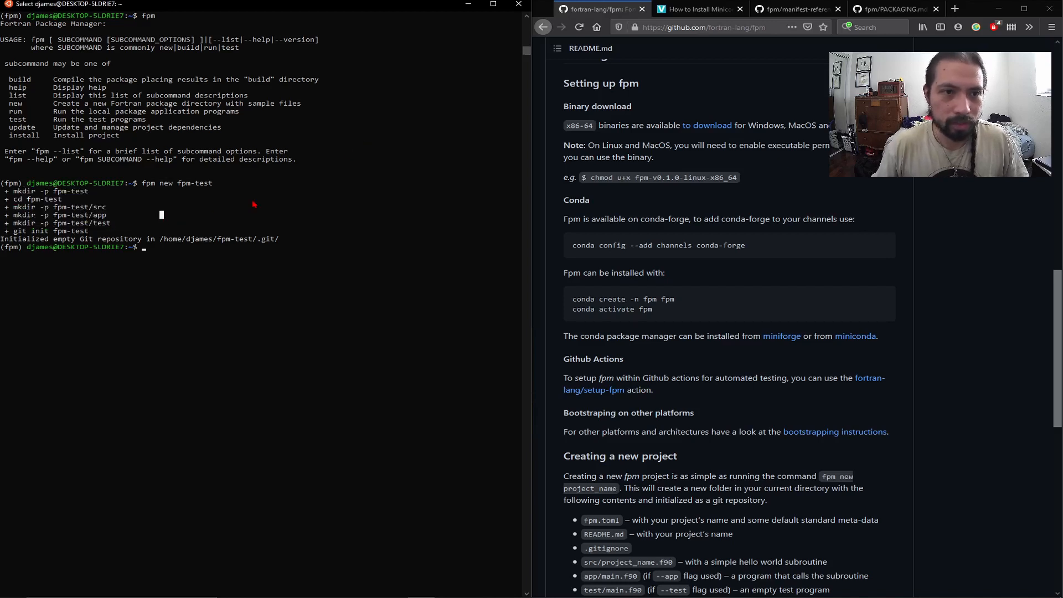
{"action": "type", "text": "ls"}
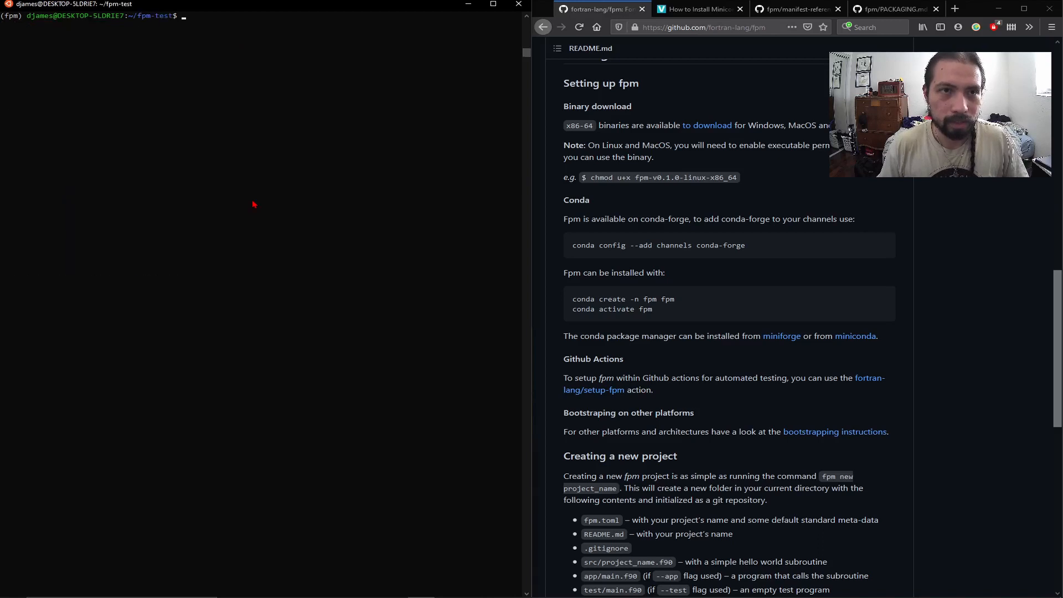
Build fpm-test, run it to print 'Hello, fpm-test!', and run its placeholder test.
{"action": "type", "text": "fpm"}
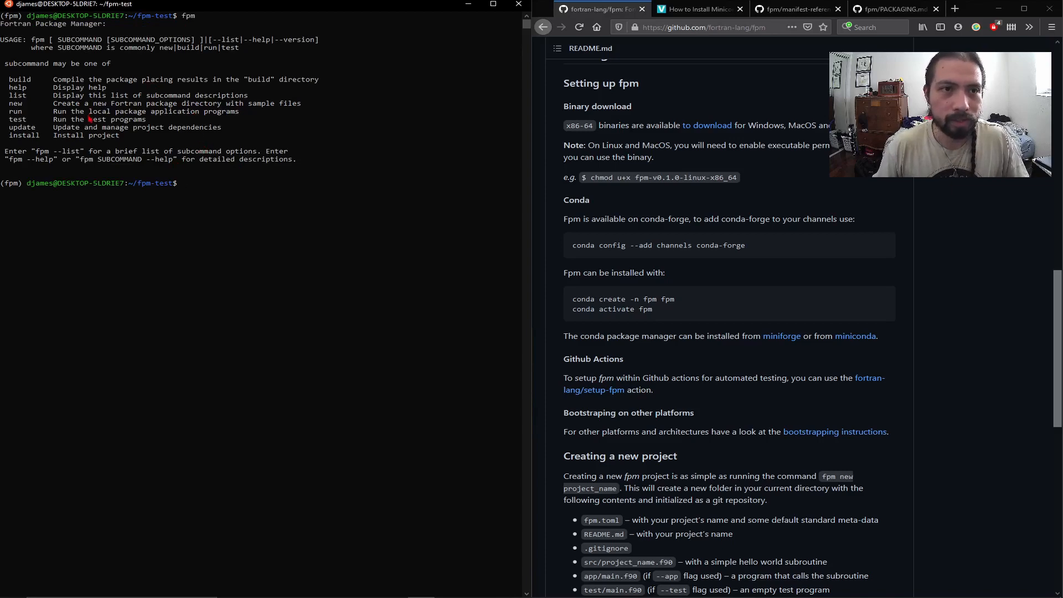
{"action": "type", "text": "fpm build"}
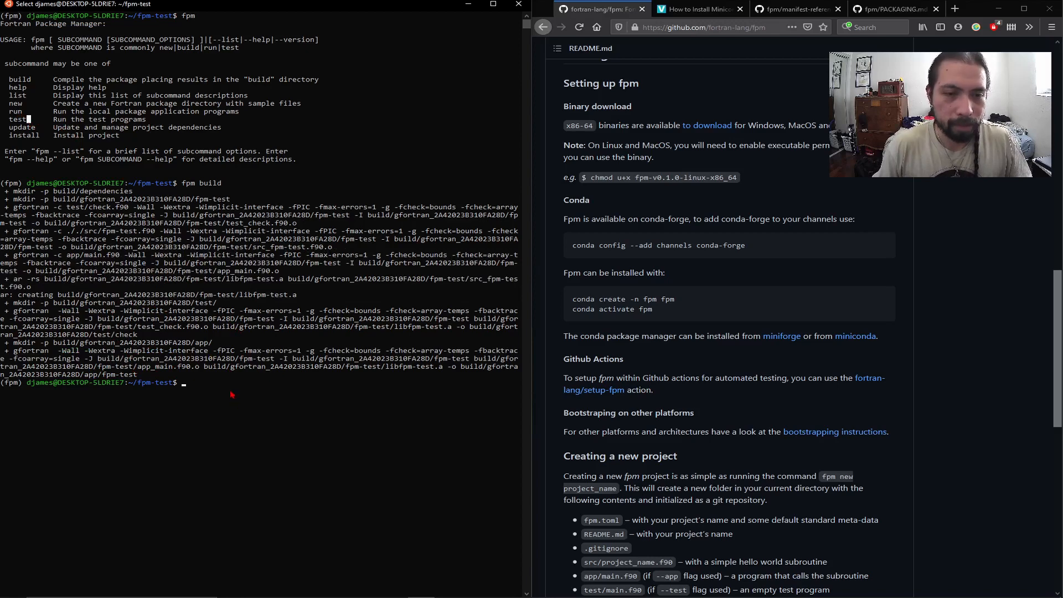
{"action": "type", "text": "fpm run"}
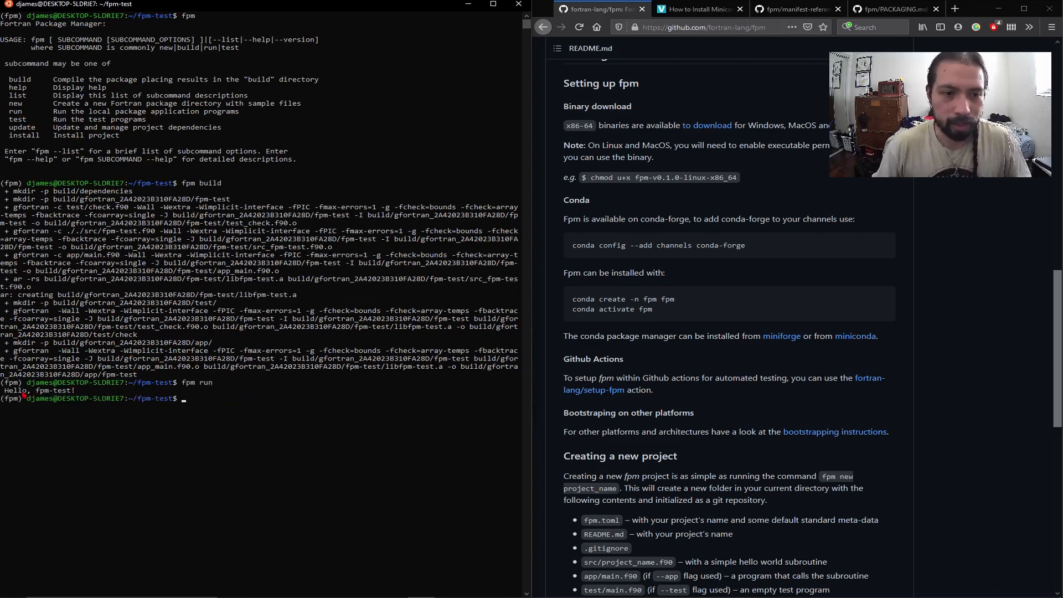
{"action": "type", "text": "fpm test"}
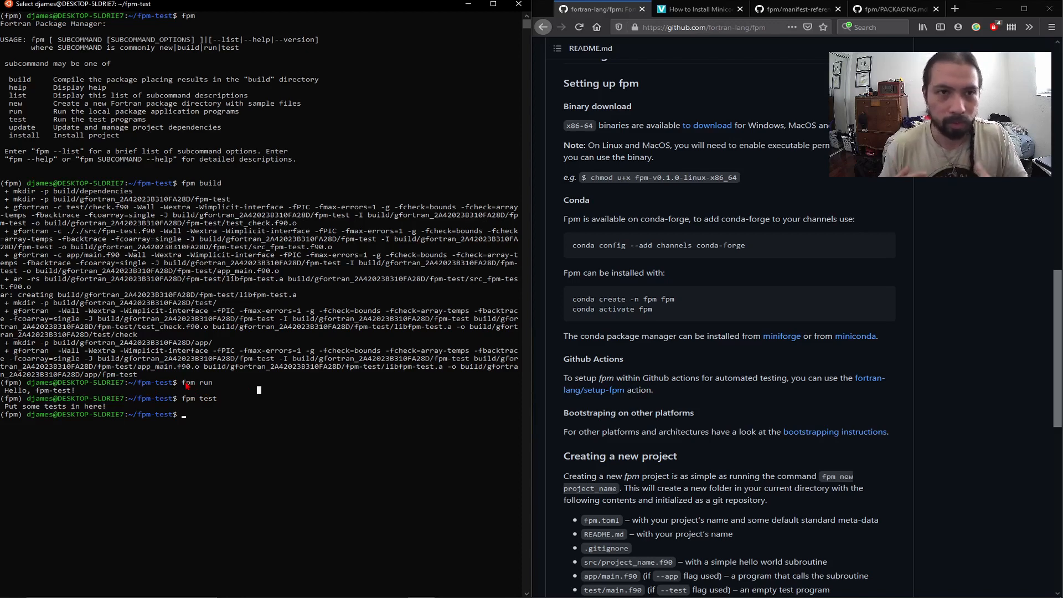
Open the fpm-test manifest fpm.toml in vim to view name, build and install settings.
{"action": "type", "text": "vim"}
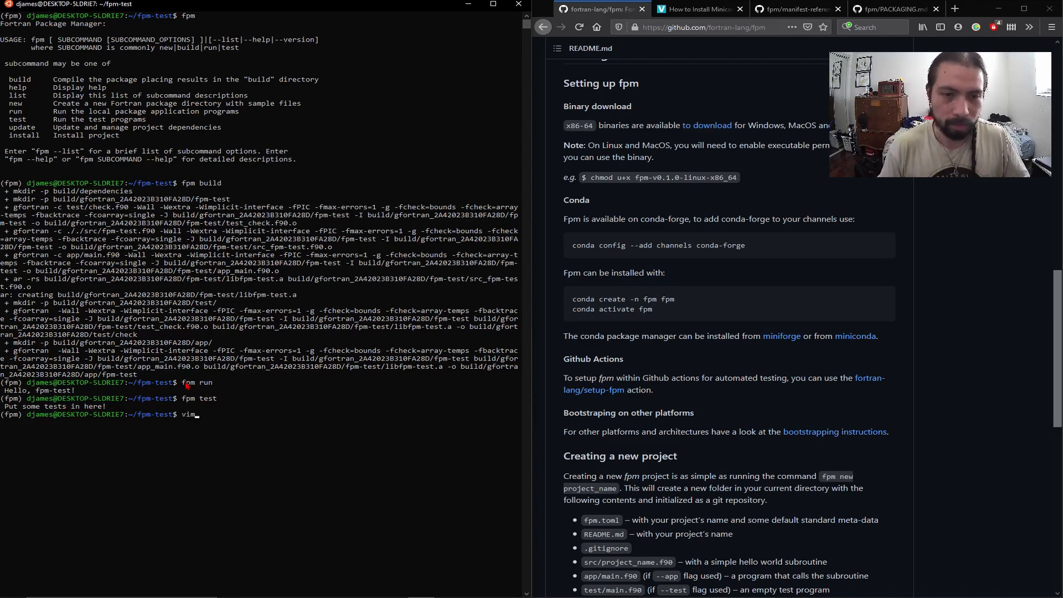
{"action": "type", "text": "app/m"}
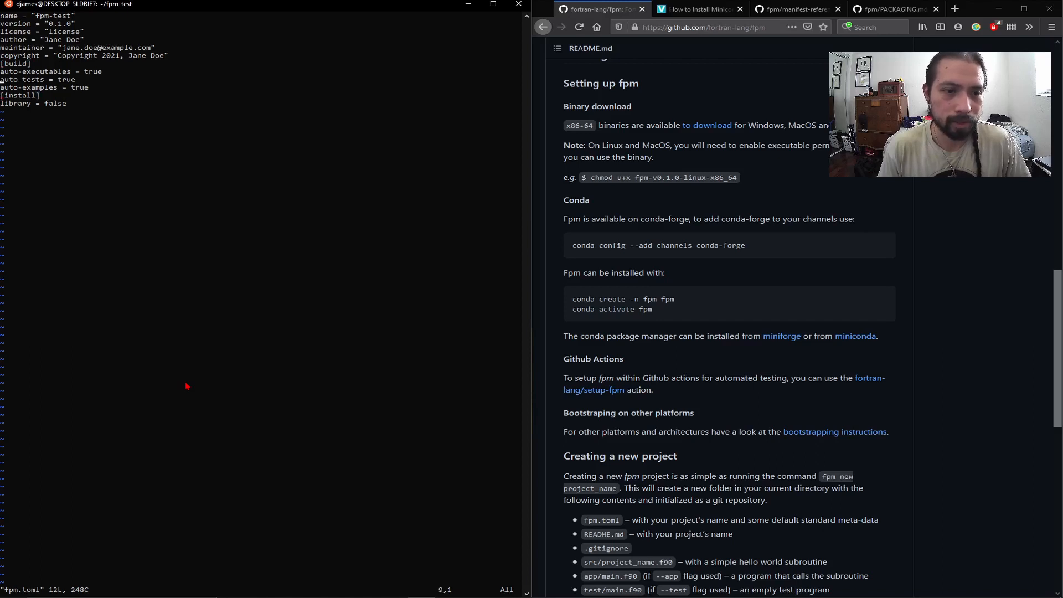
{"action": "mouse_move", "coordinate": [610, 233]}
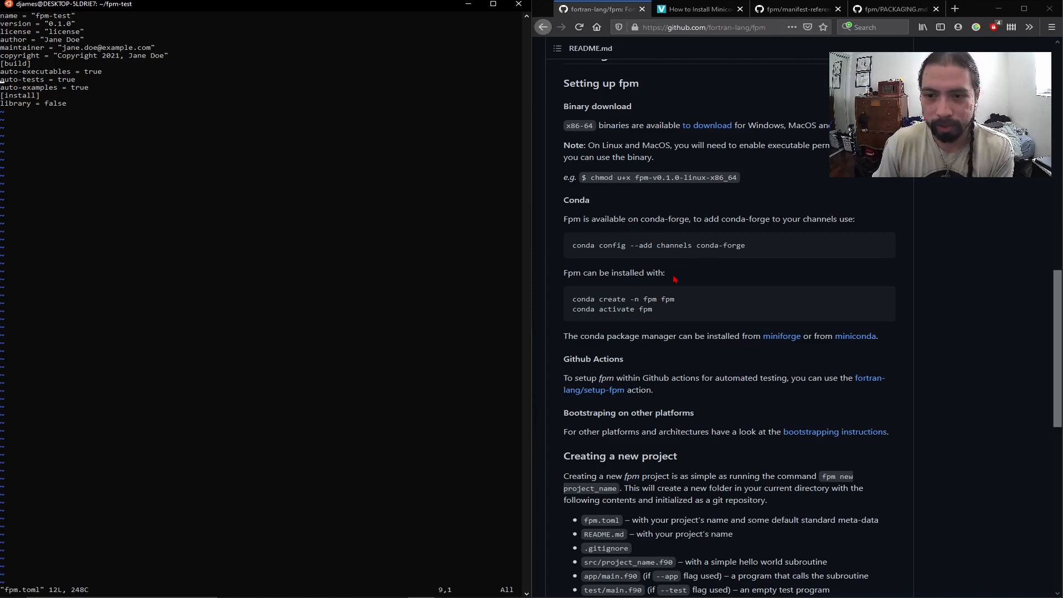
Scroll through the fpm README's command list.
{"action": "scroll", "scroll_direction": "down", "scroll_amount": 3}
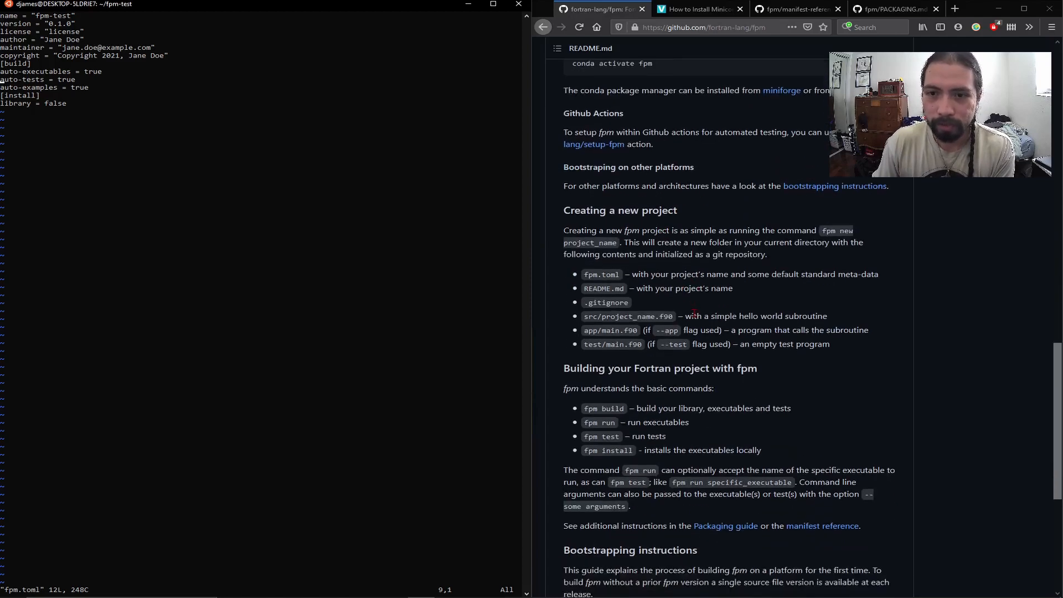
{"action": "scroll", "scroll_direction": "down", "scroll_amount": 3}
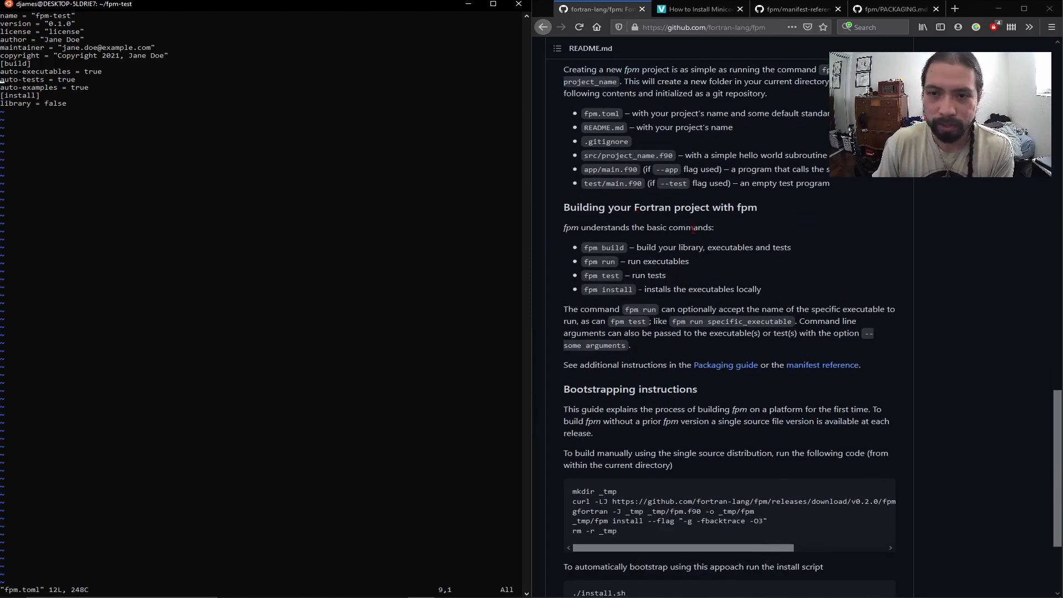
{"action": "scroll", "scroll_direction": "down", "scroll_amount": 3}
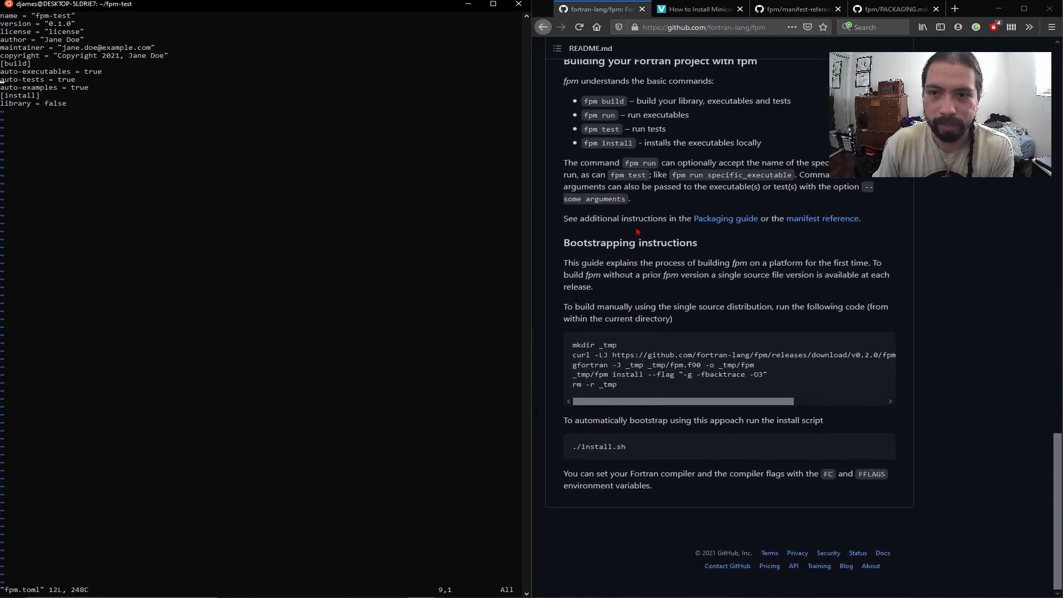
{"action": "mouse_move", "coordinate": [823, 218]}
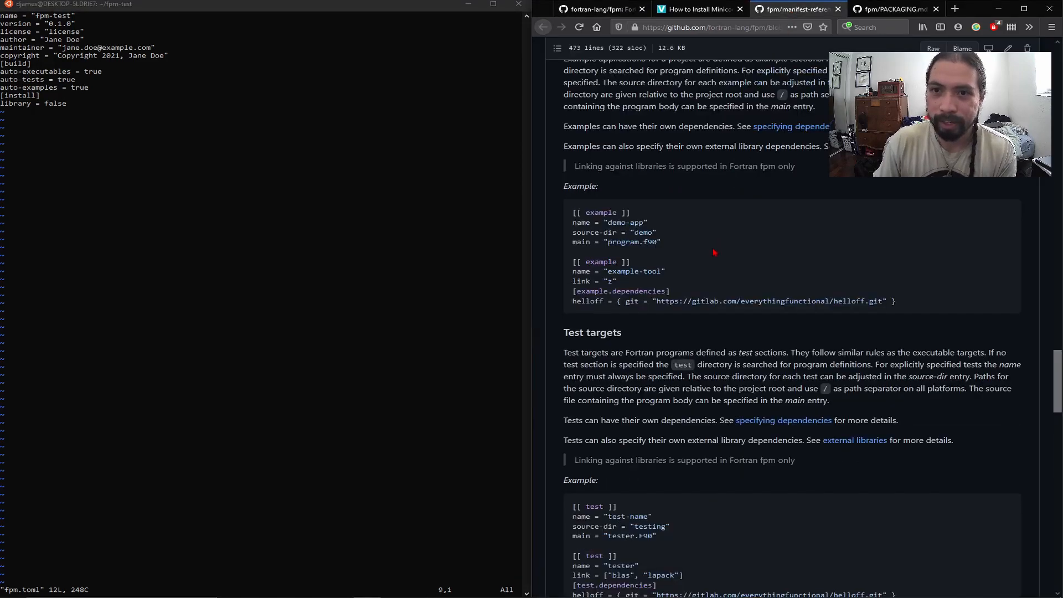
{"action": "scroll", "scroll_direction": "up", "scroll_amount": 3}
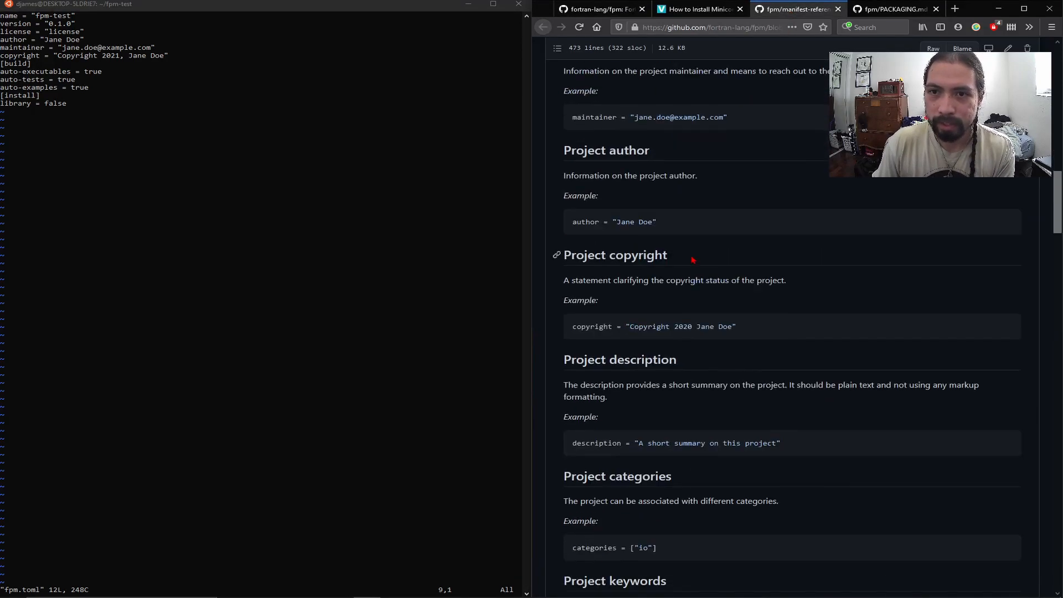
Scroll the manifest reference through target and 'Link external libraries' sections.
{"action": "scroll", "scroll_direction": "down", "scroll_amount": 3}
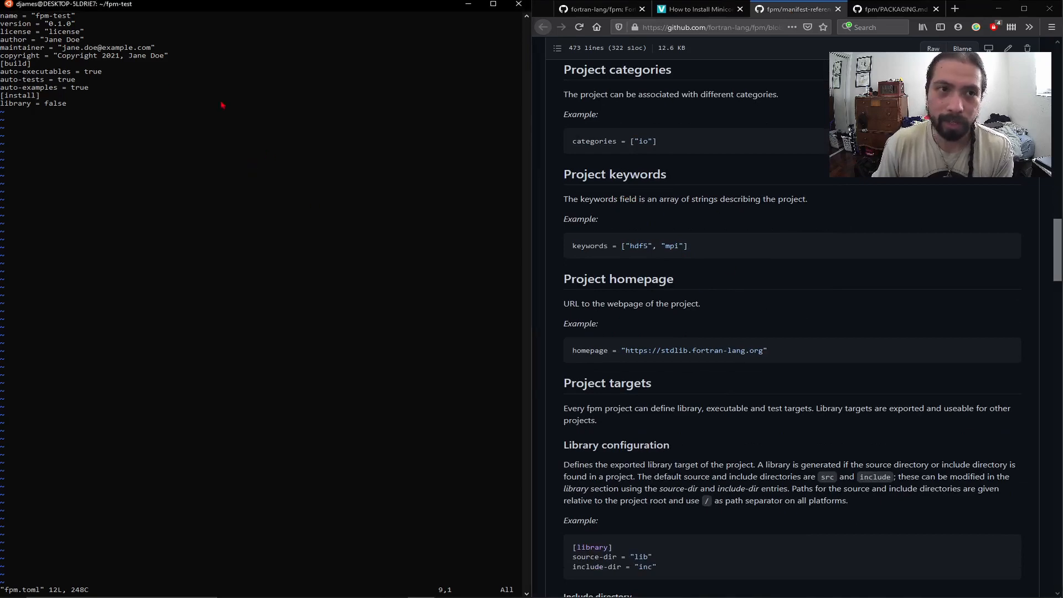
{"action": "scroll", "scroll_direction": "down", "scroll_amount": 3}
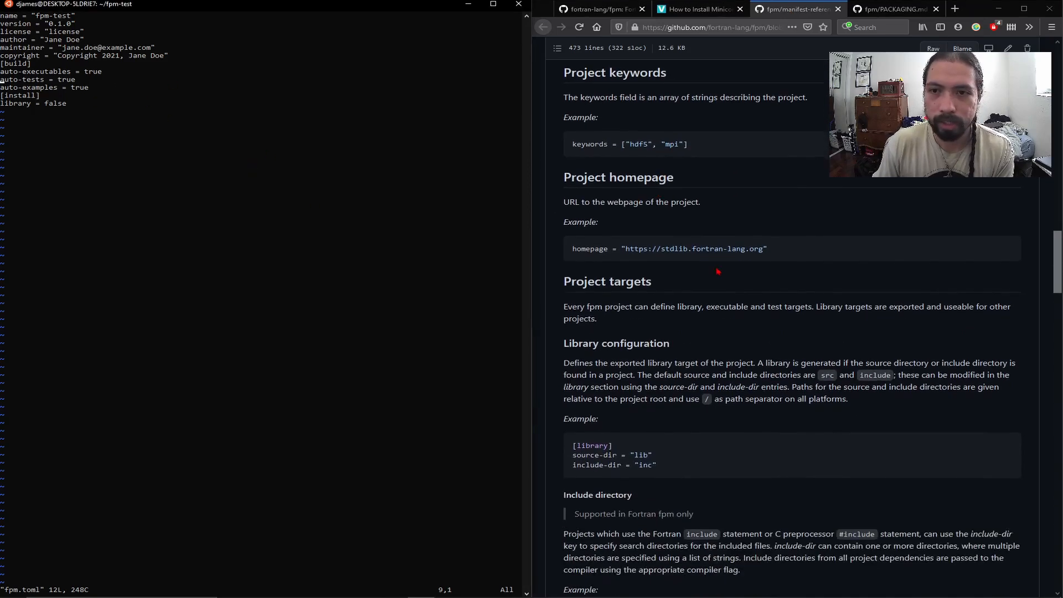
{"action": "scroll", "scroll_direction": "down", "scroll_amount": 3}
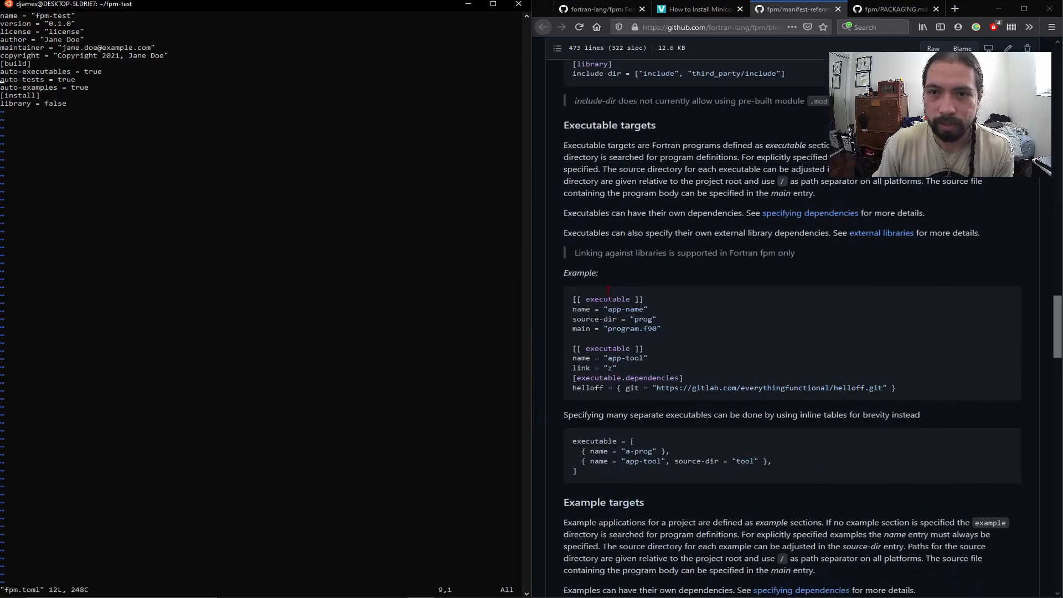
{"action": "scroll", "scroll_direction": "down", "scroll_amount": 3}
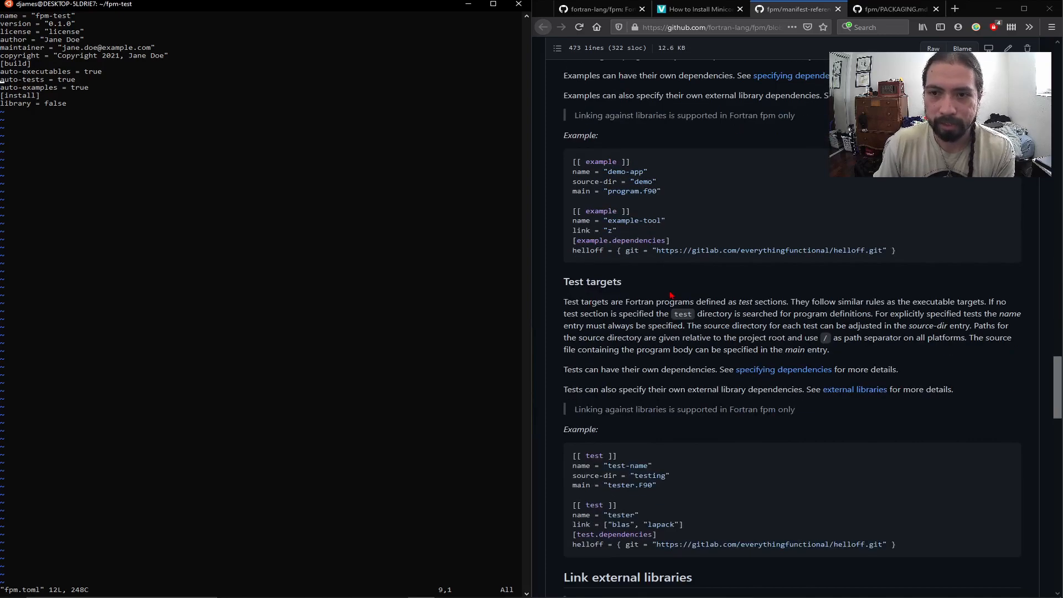
{"action": "scroll", "scroll_direction": "down", "scroll_amount": 3}
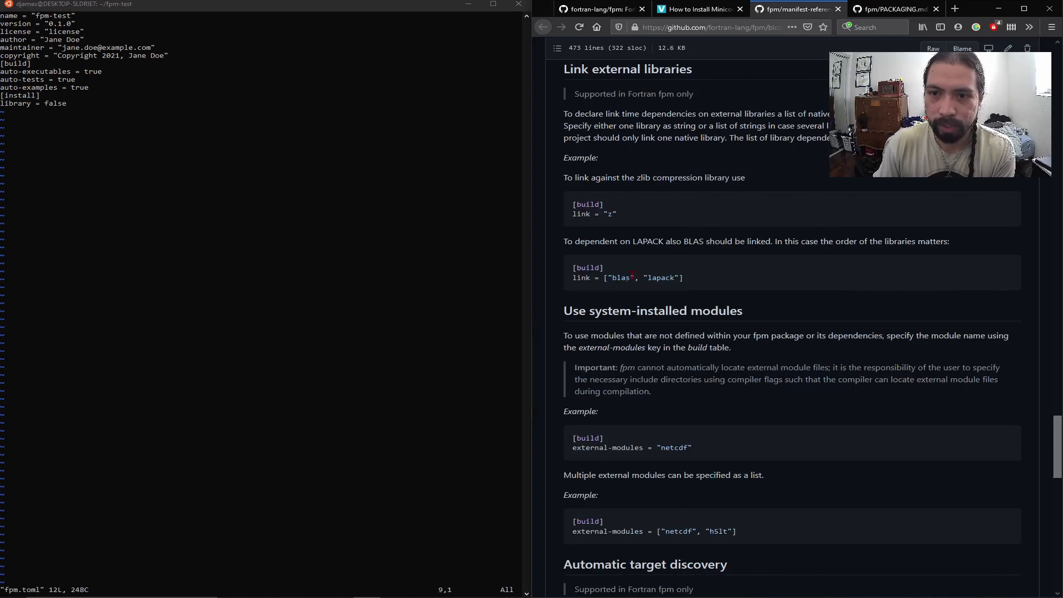
{"action": "double_click", "coordinate": [620, 276]}
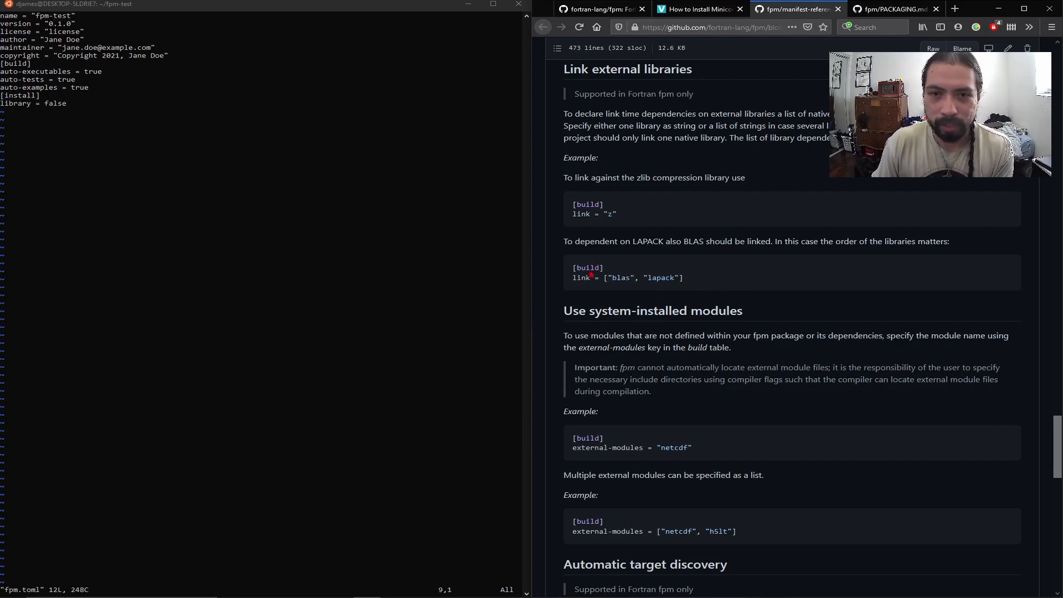
Scroll to git dependencies, highlight the git key, and continue to installation configuration.
{"action": "scroll", "scroll_direction": "down", "scroll_amount": 3}
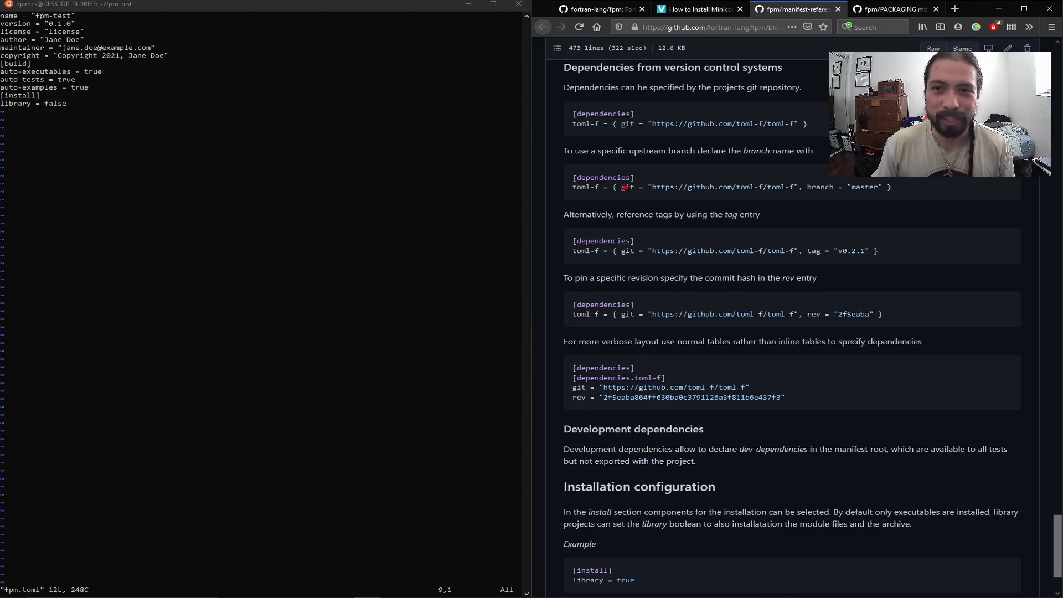
{"action": "double_click", "coordinate": [626, 123]}
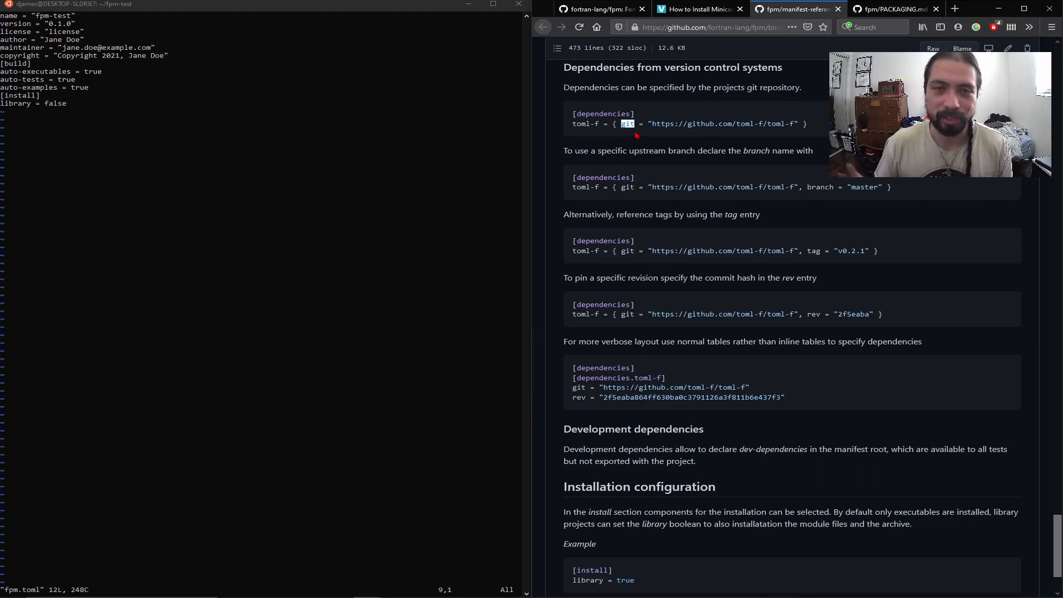
{"action": "scroll", "scroll_direction": "down", "scroll_amount": 3}
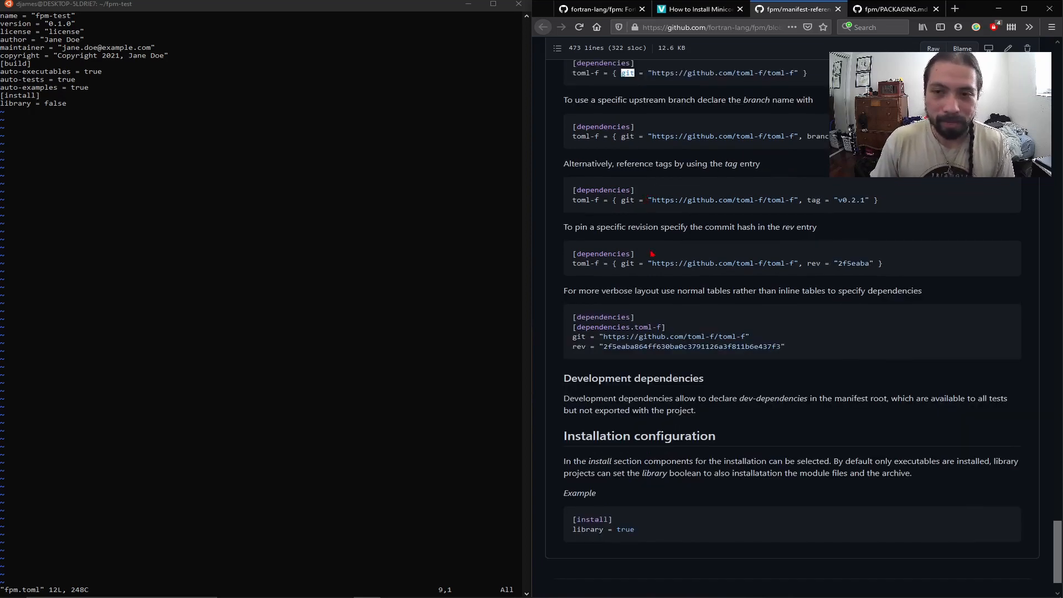
{"action": "mouse_move", "coordinate": [675, 259]}
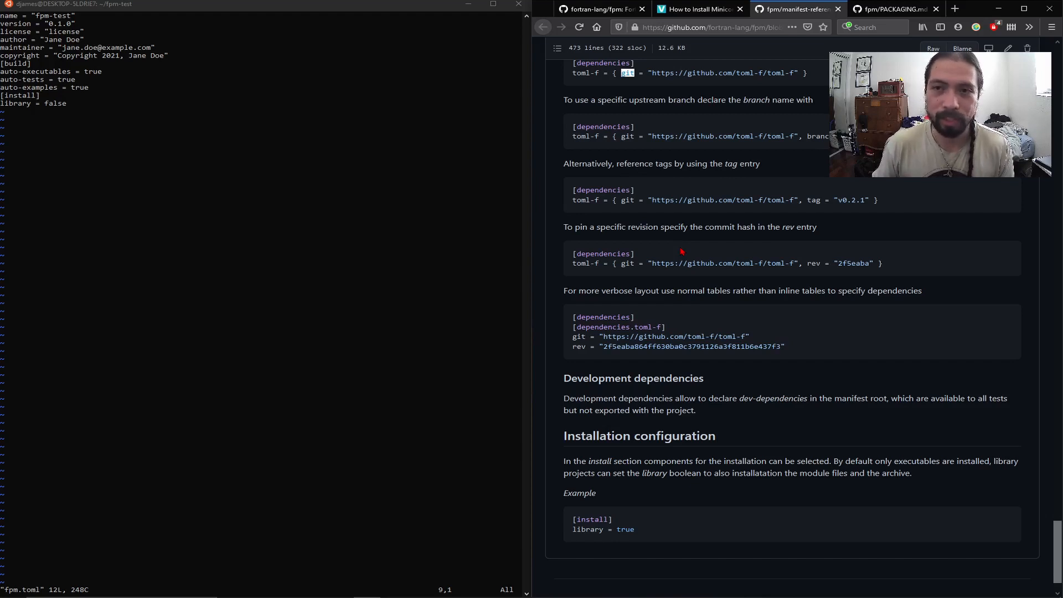
Read PACKAGING.md's example package layouts and fpm.toml example, then return to the terminal.
{"action": "left_click", "coordinate": [894, 9]}
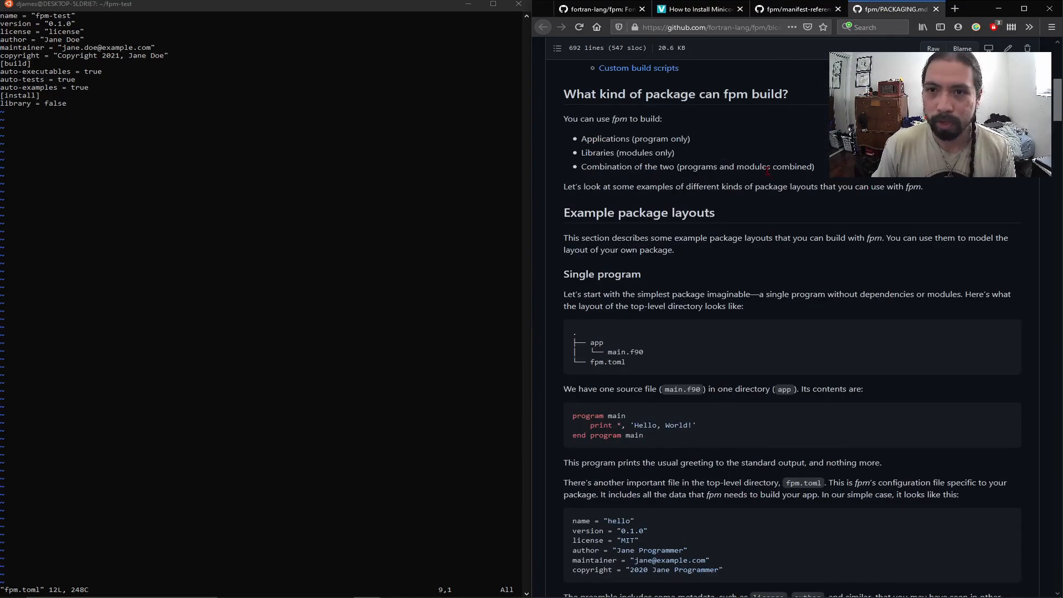
{"action": "scroll", "scroll_direction": "down", "scroll_amount": 3}
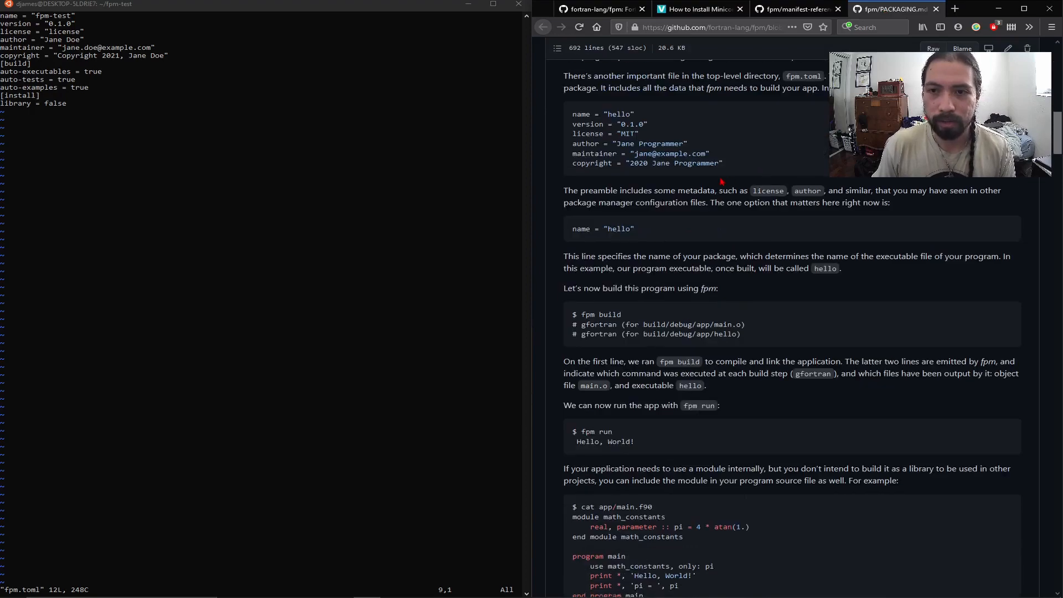
{"action": "scroll", "scroll_direction": "down", "scroll_amount": 3}
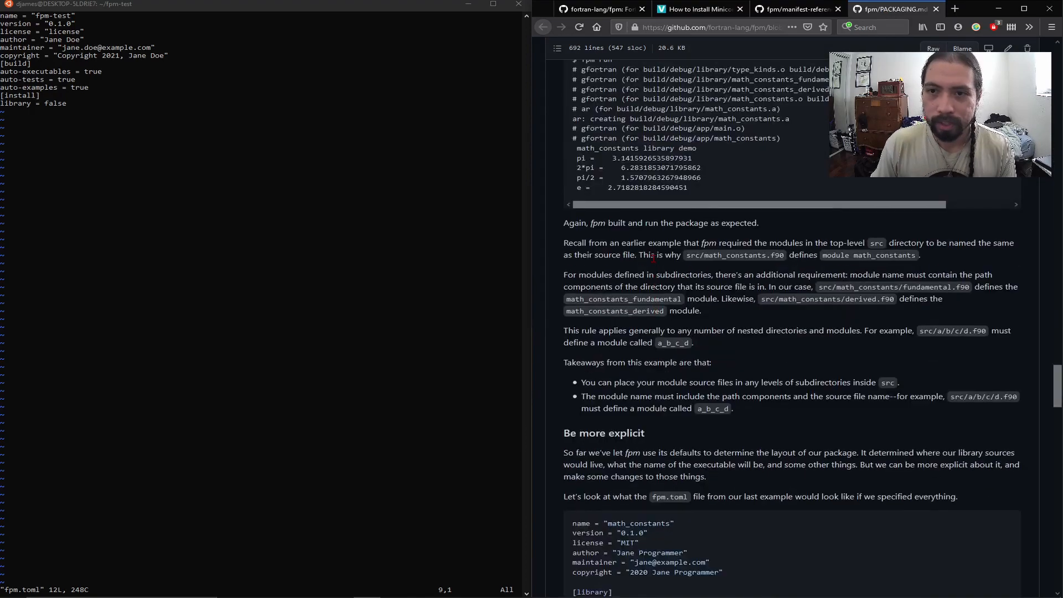
{"action": "scroll", "scroll_direction": "down", "scroll_amount": 3}
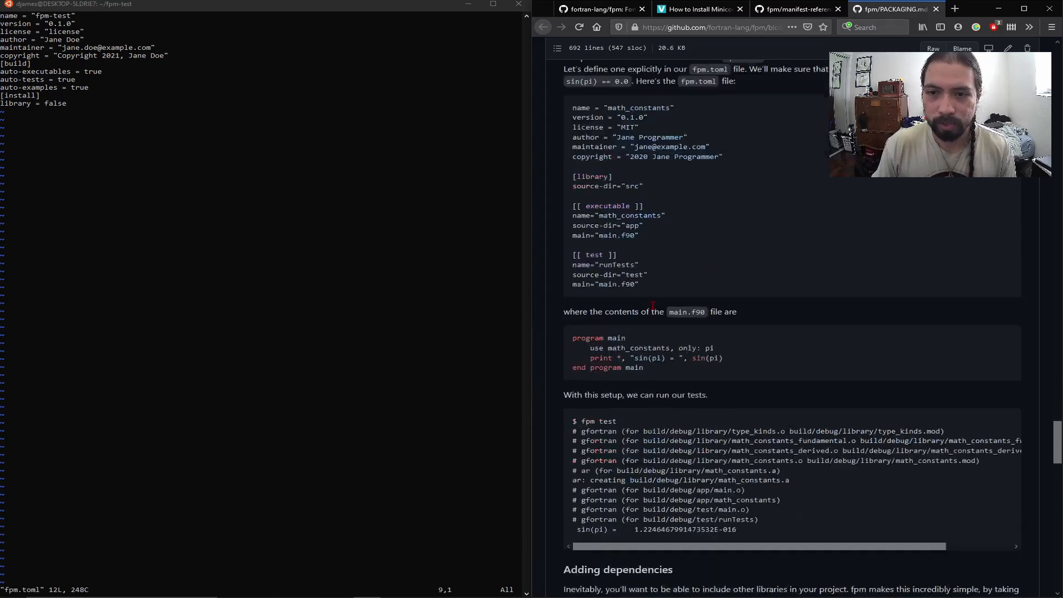
{"action": "left_click", "coordinate": [598, 9]}
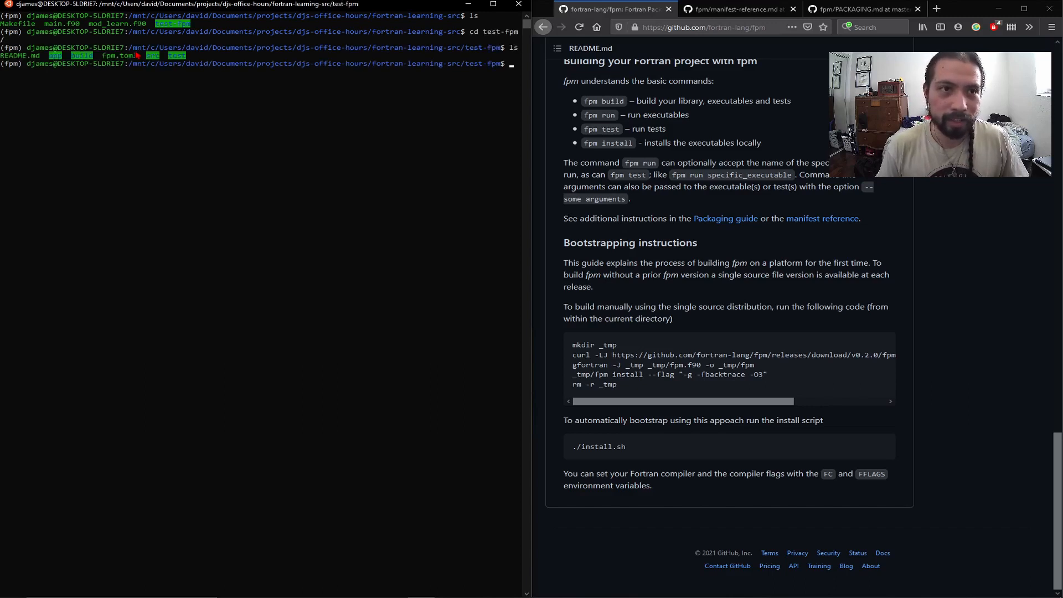
Enter a vi command at the fpm-test folder prompt.
{"action": "type", "text": "vi"}
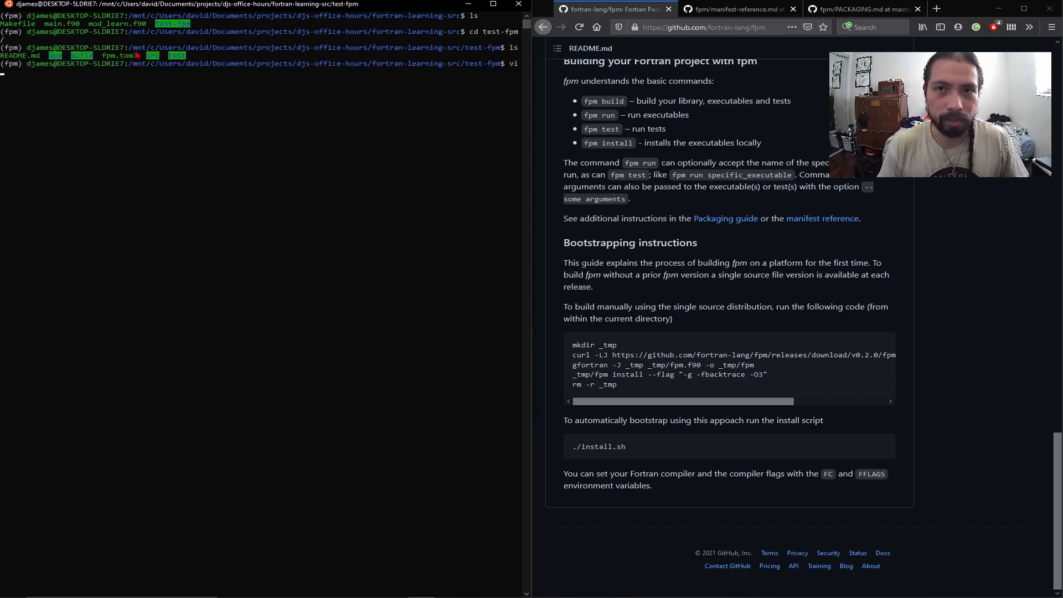